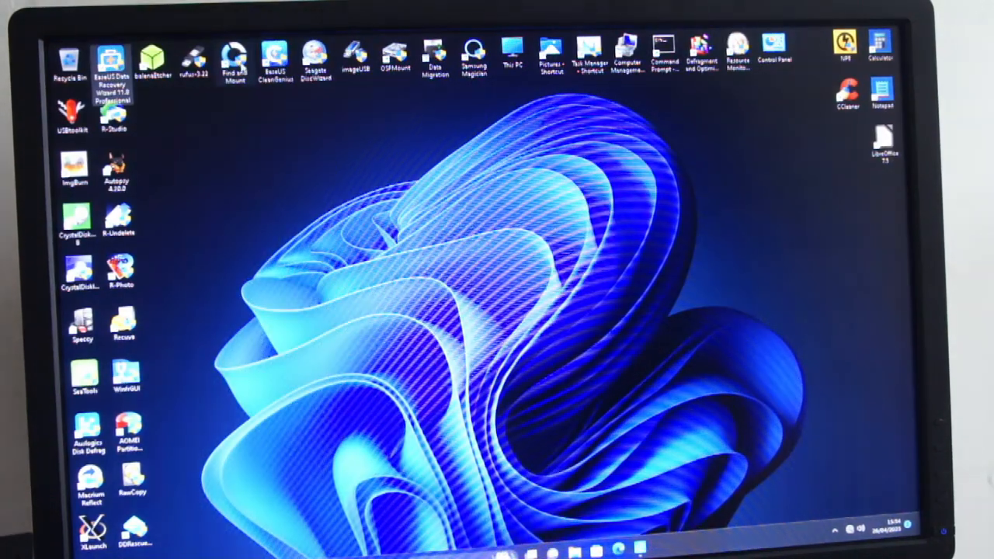
Launch Partition Find and Mount from the desktop shortcut and approve the administrator prompt.
double_click(233, 55)
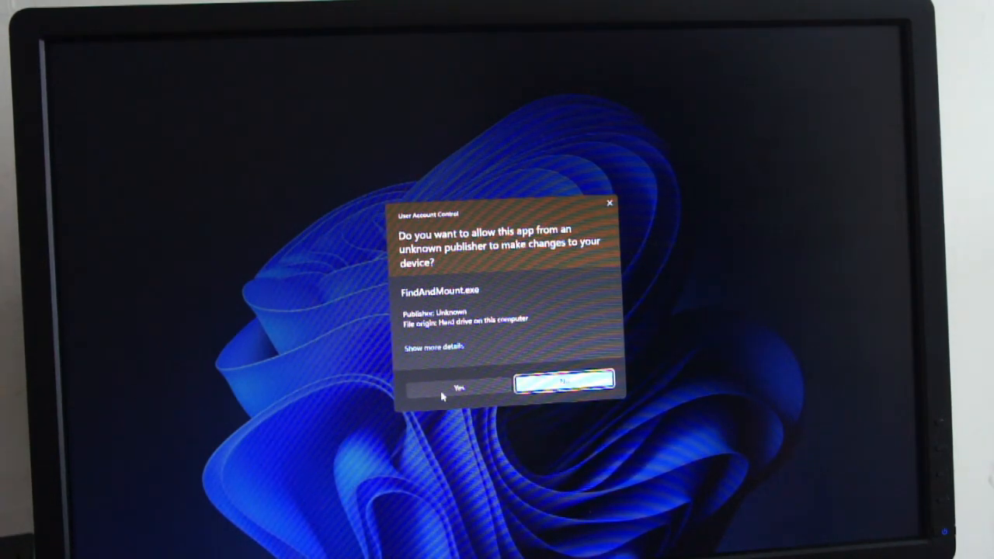
click(559, 387)
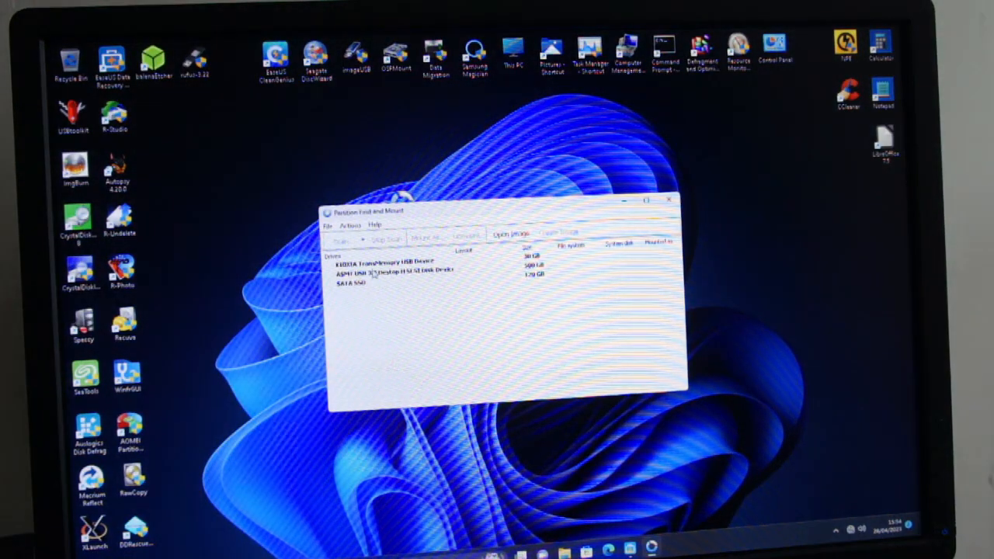
Create and save a disk image of the KIOXIA TransMemory USB Device.
click(389, 261)
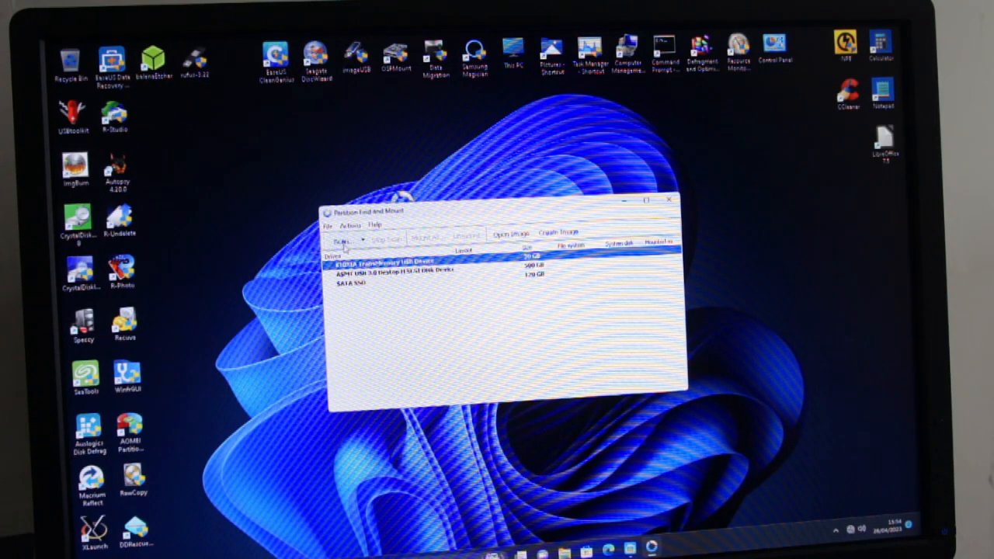
click(330, 226)
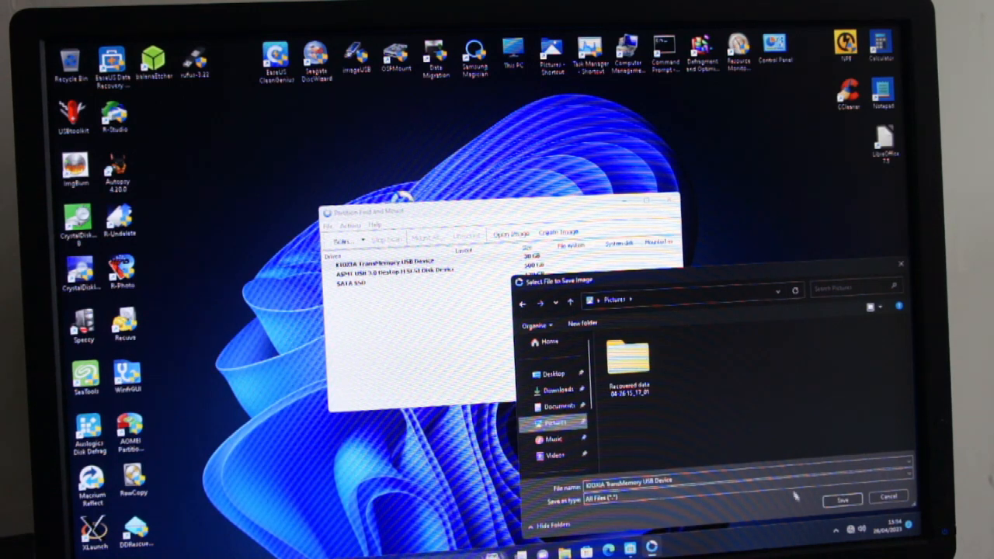
click(849, 496)
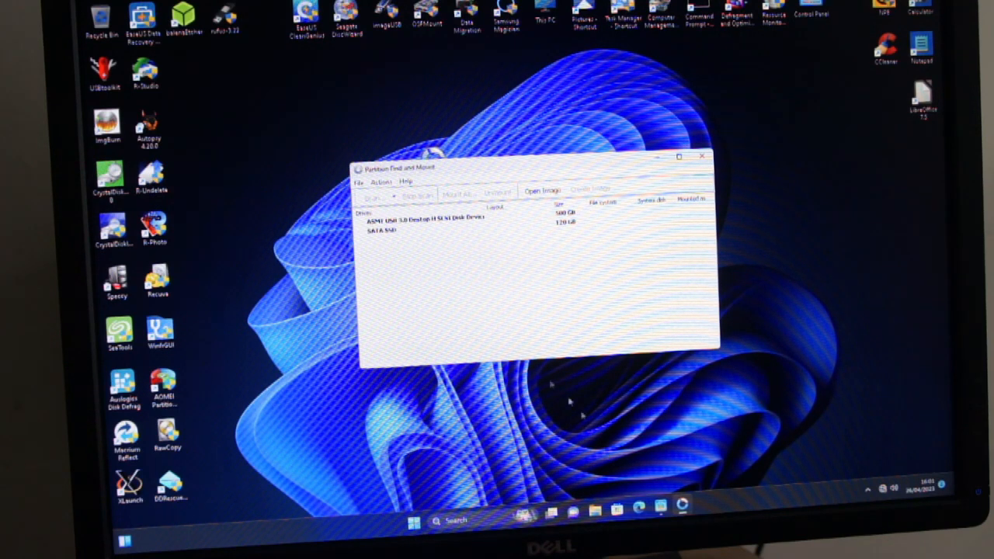
Open the saved KIOXIA drive image via File > Open Image.
click(363, 182)
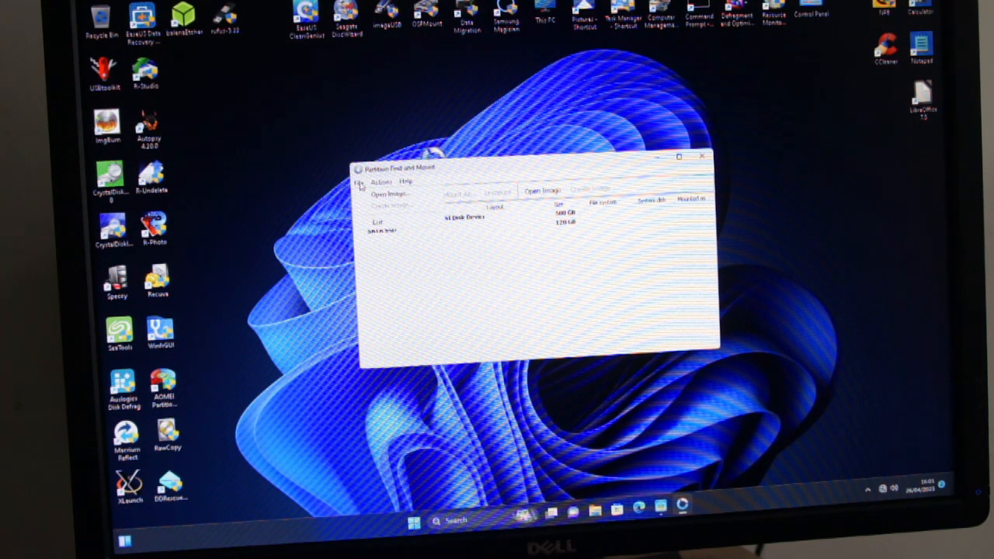
click(543, 191)
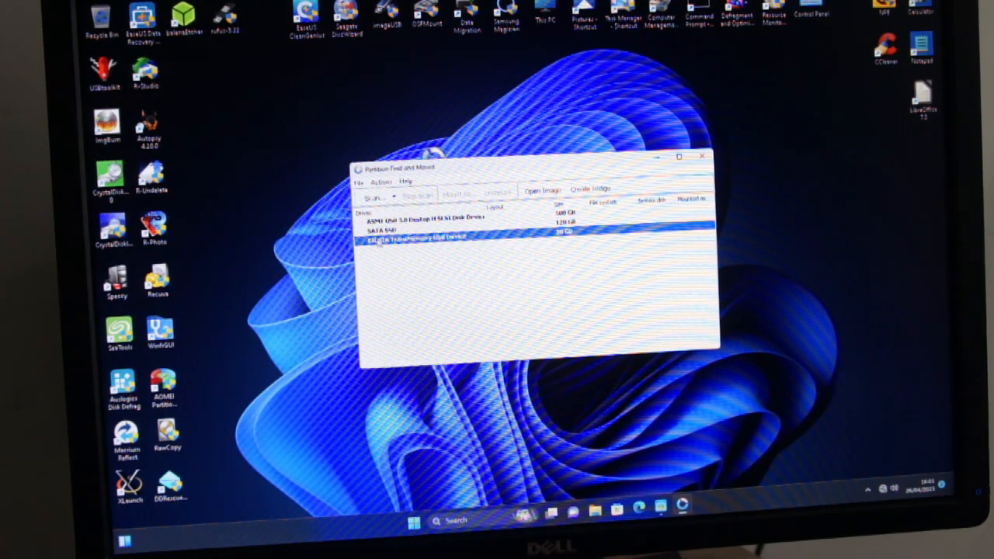
Scan the KIOXIA image using the Thorough Scan method.
click(373, 195)
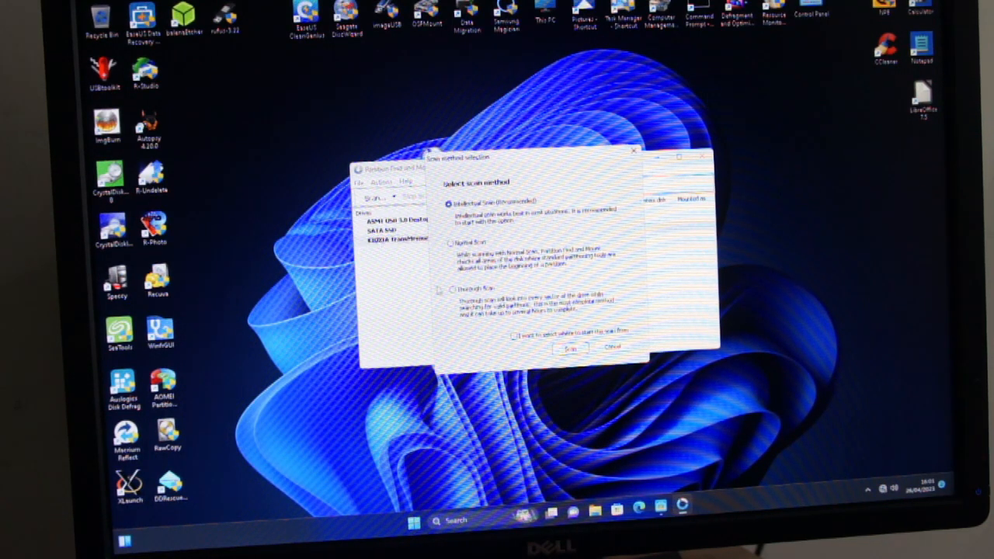
click(452, 292)
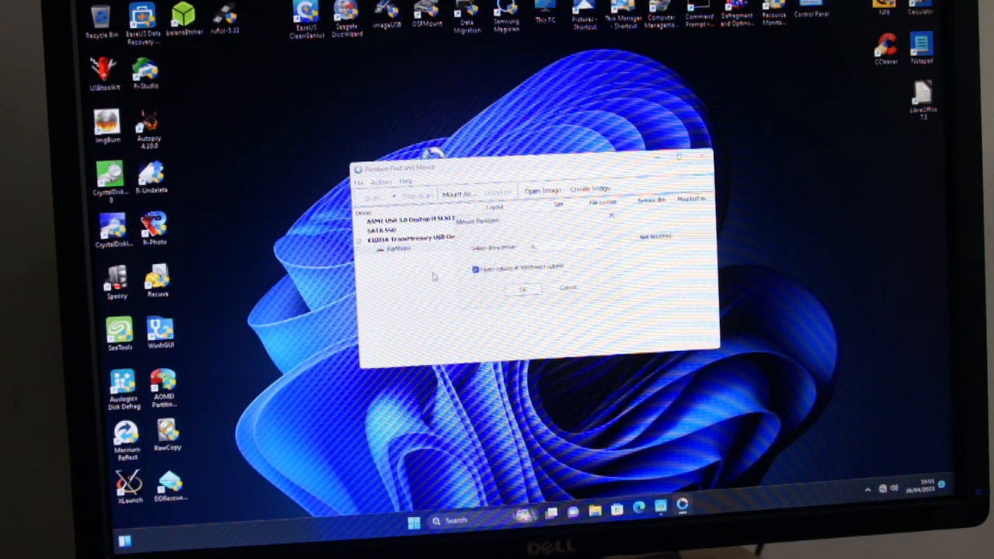
Mount the found partition as drive K and select a video in Explorer.
click(539, 248)
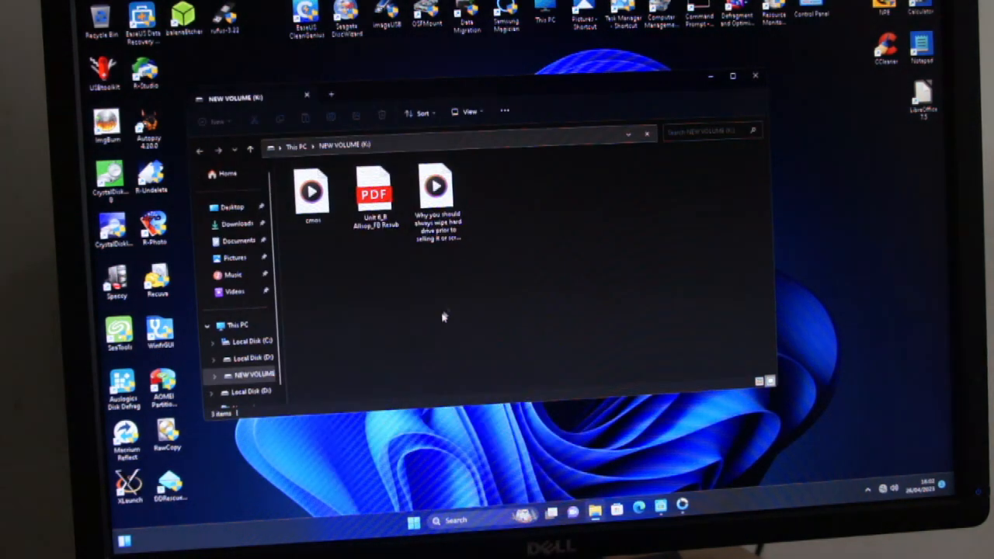
click(439, 194)
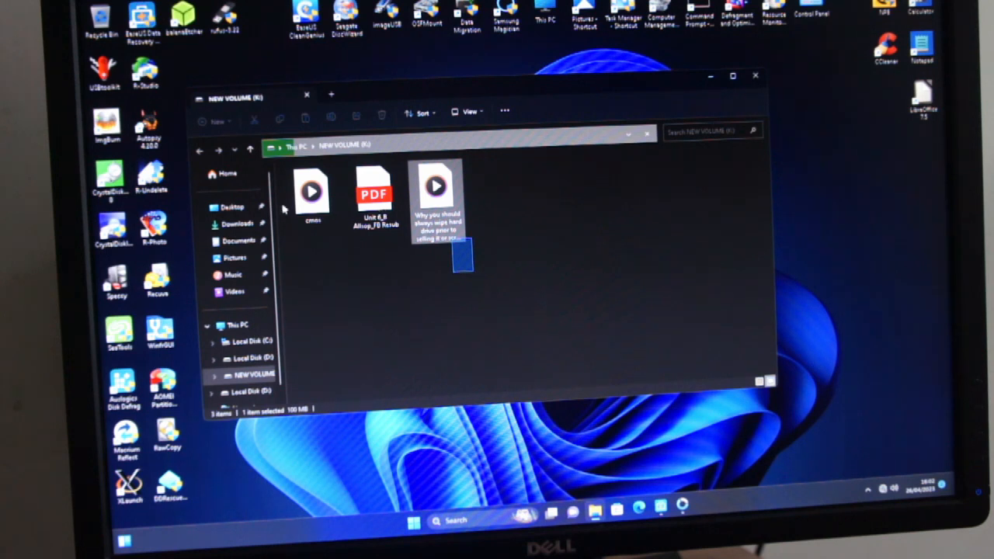